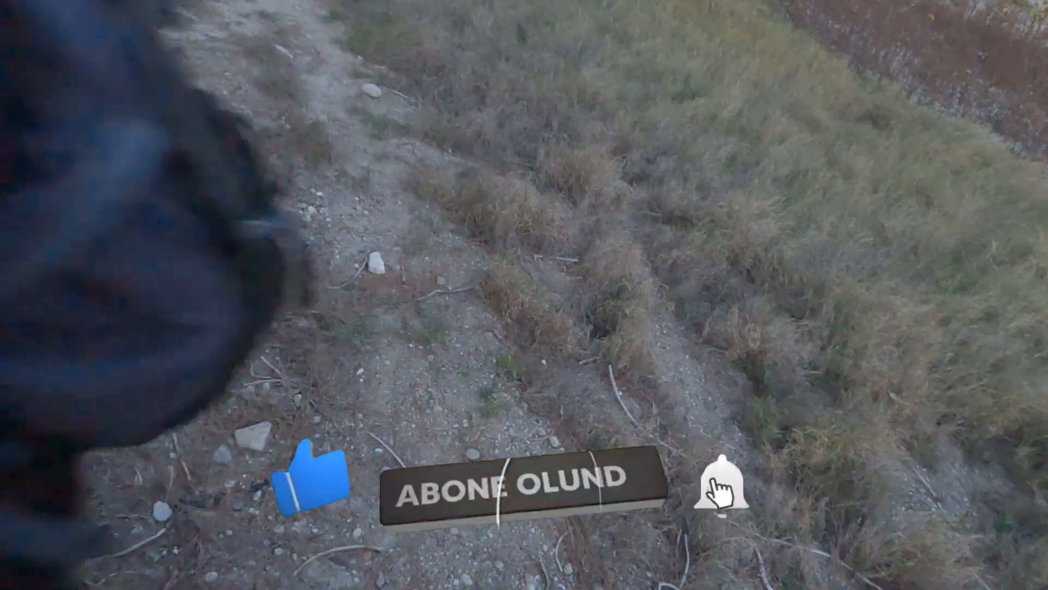
left_click(522, 485)
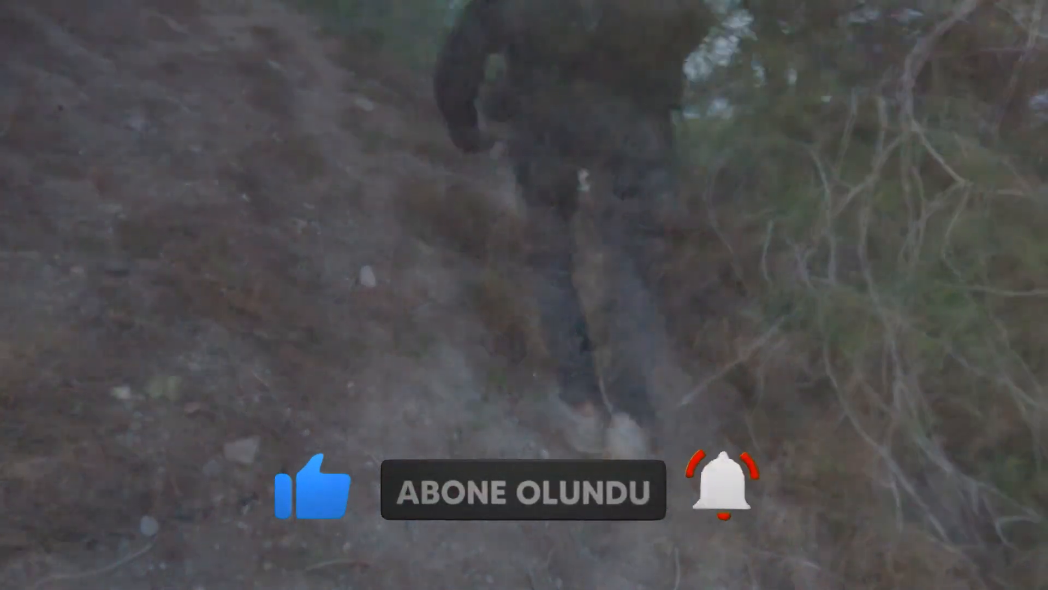